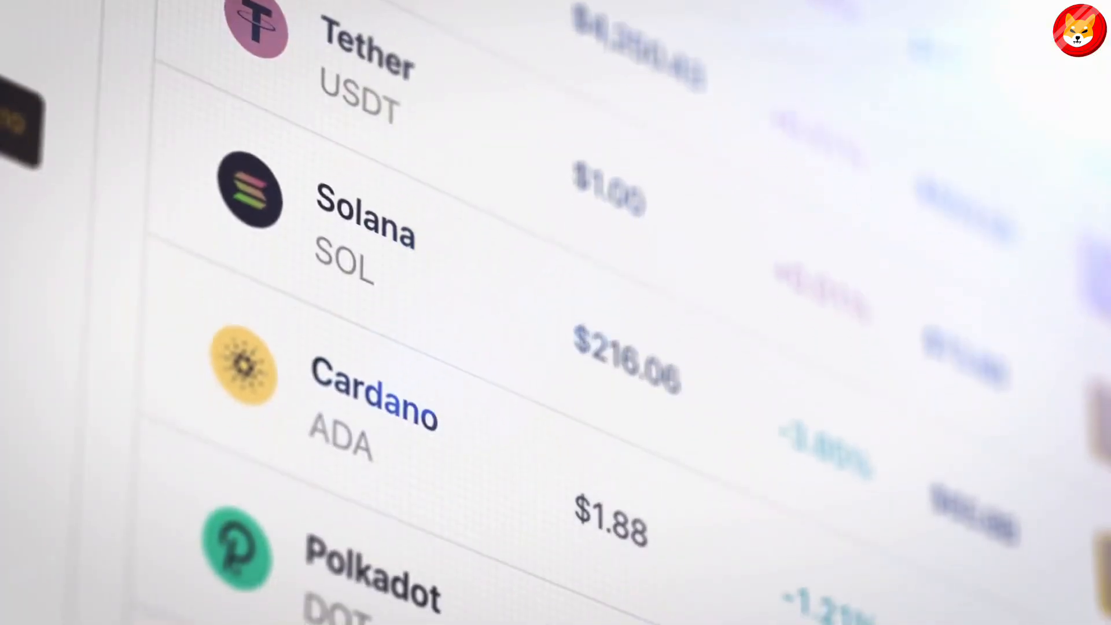
pyautogui.scroll(-3)
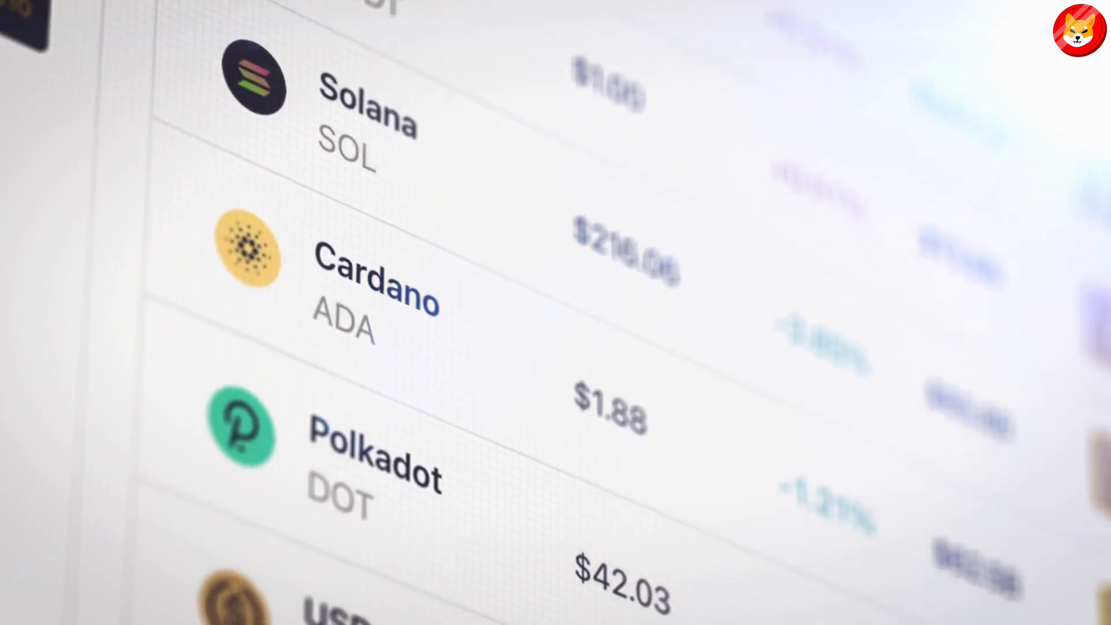